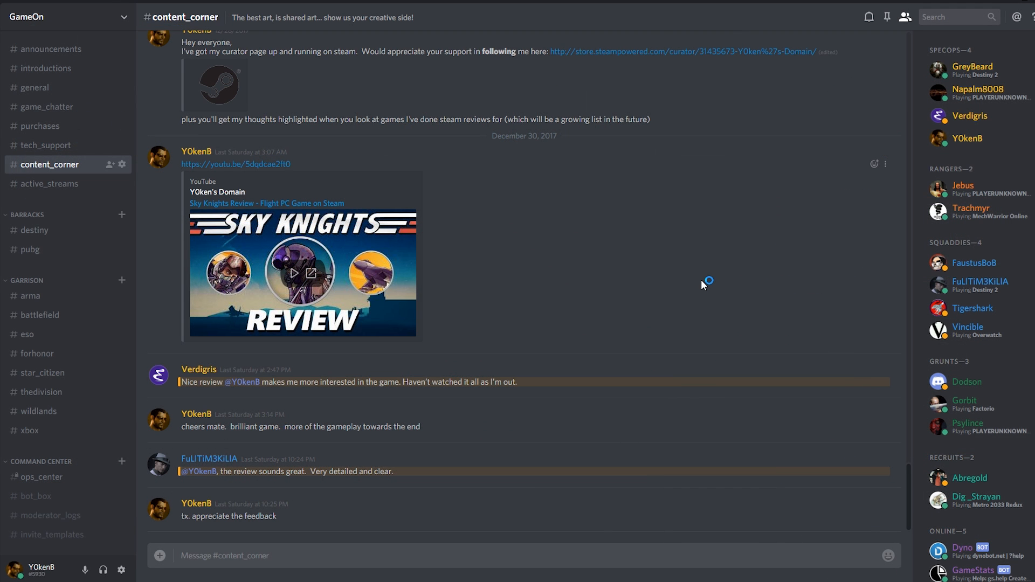
pyautogui.moveTo(643, 250)
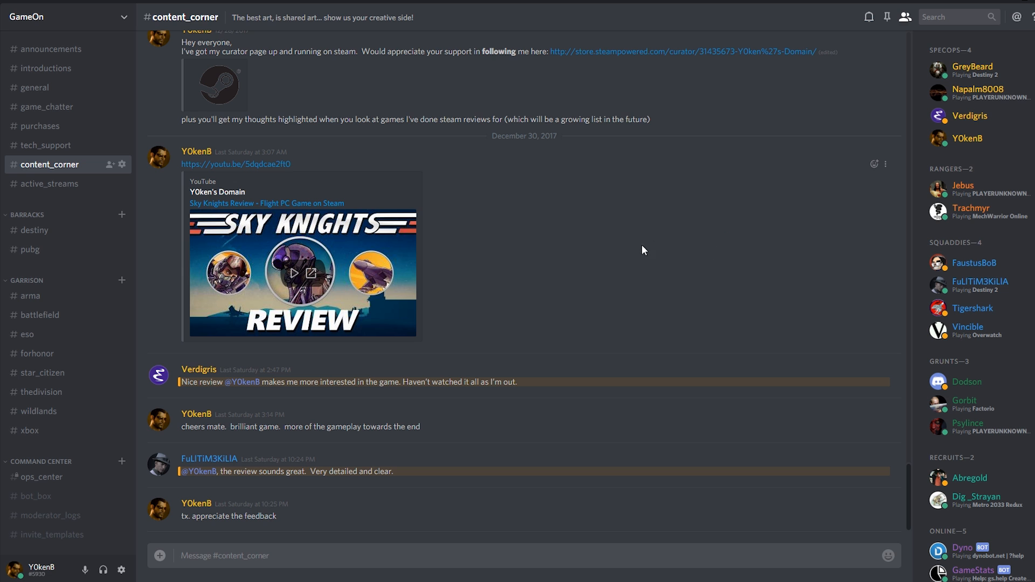
pyautogui.moveTo(555, 274)
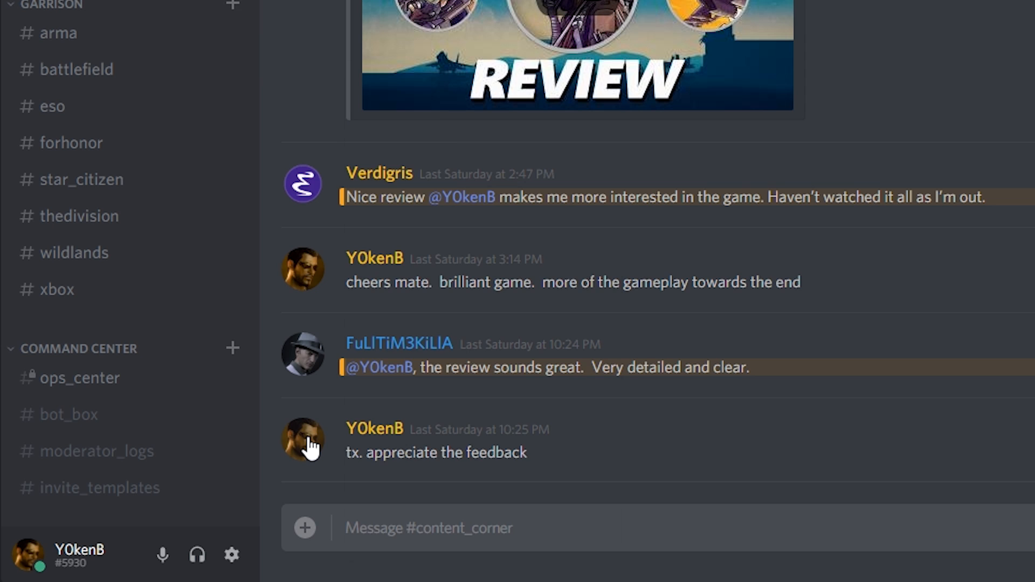
# - View your own full user profile from the profile card, then close it
pyautogui.click(303, 440)
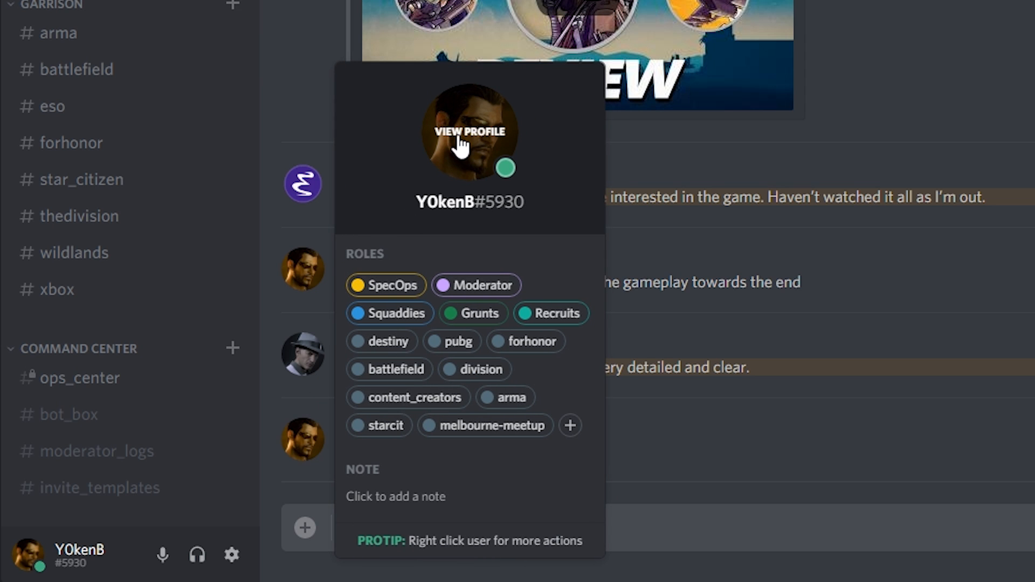
pyautogui.click(469, 131)
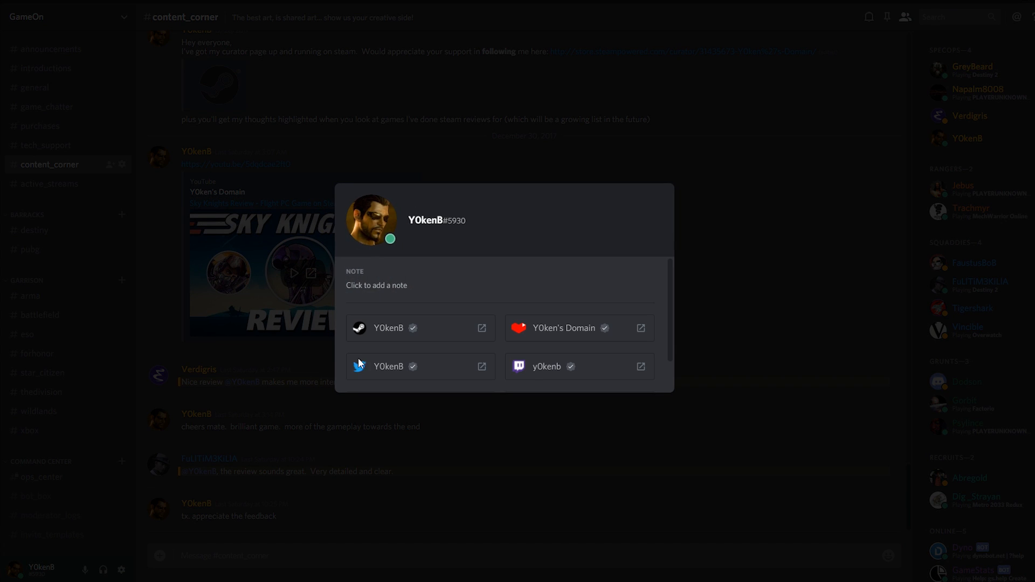
pyautogui.moveTo(671, 274)
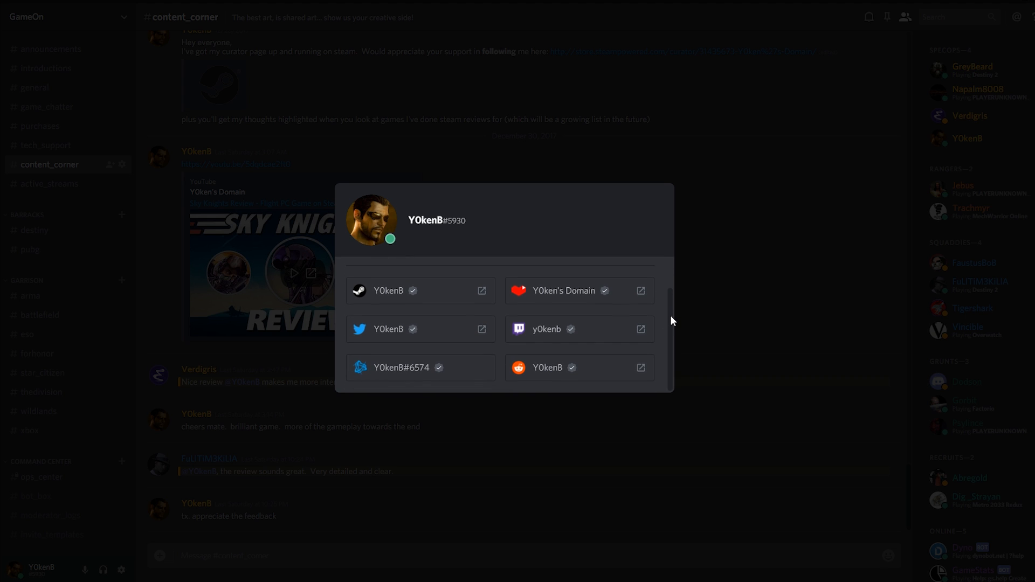
pyautogui.moveTo(616, 310)
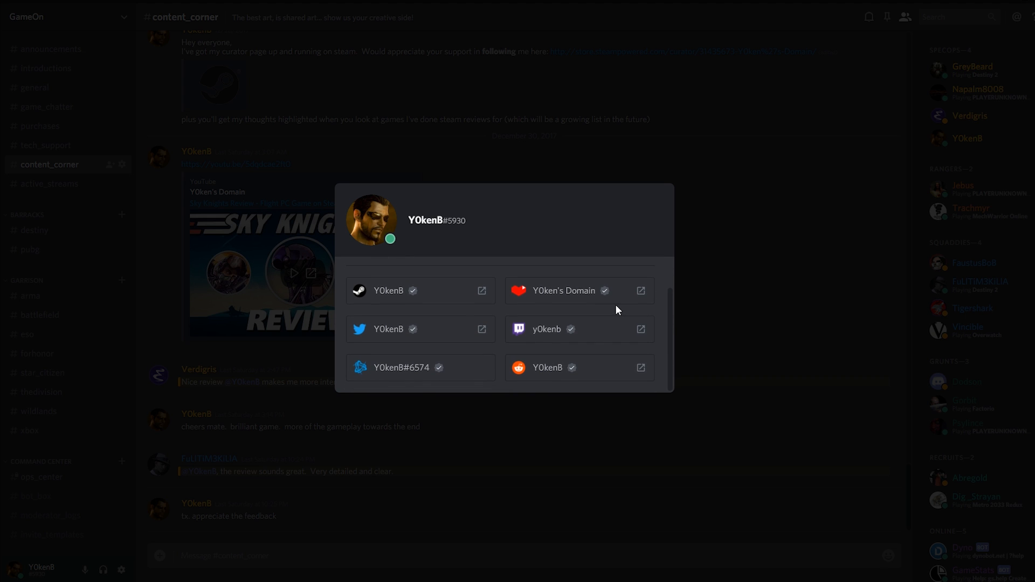
pyautogui.moveTo(570, 291)
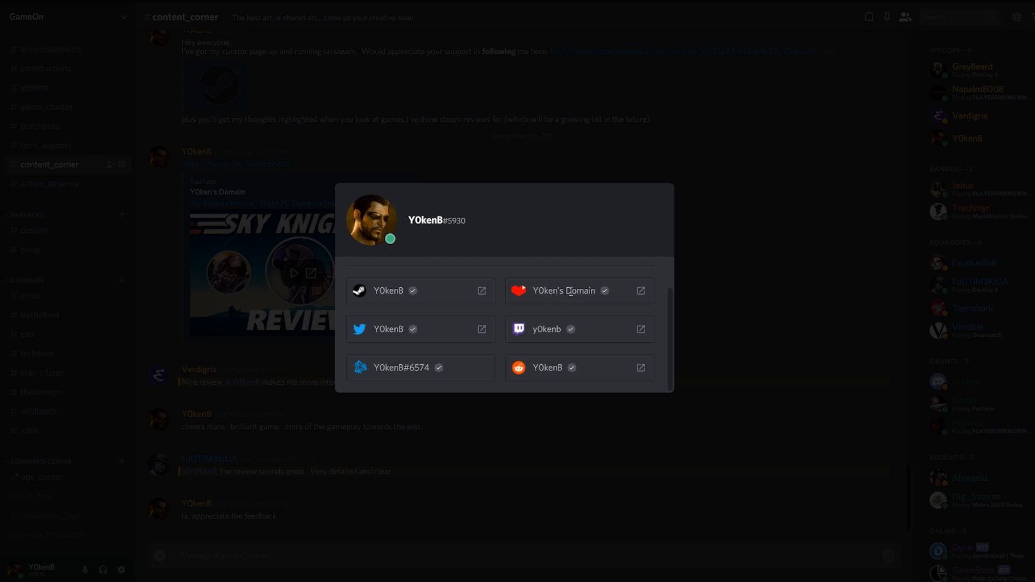
pyautogui.moveTo(363, 303)
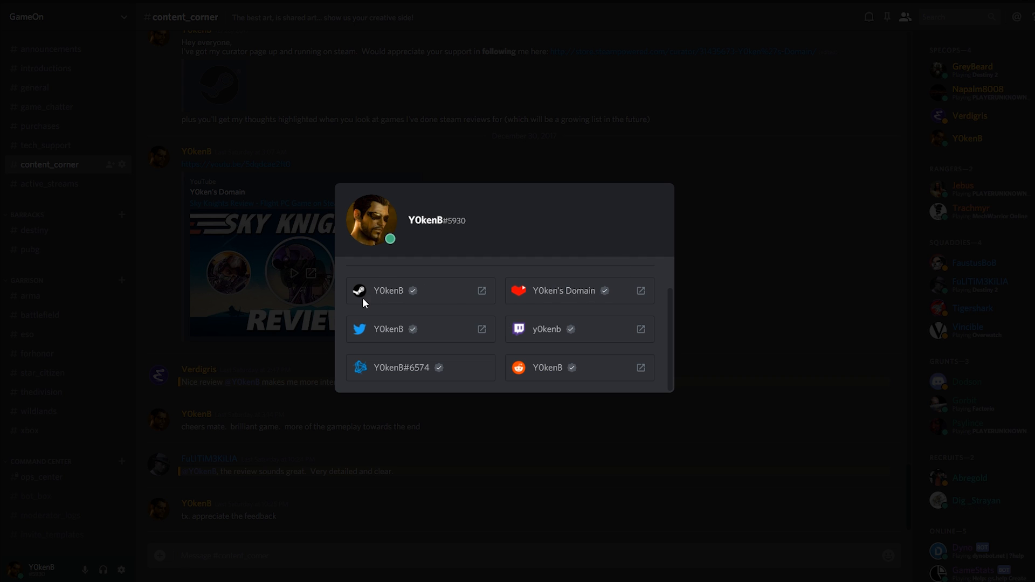
pyautogui.moveTo(482, 296)
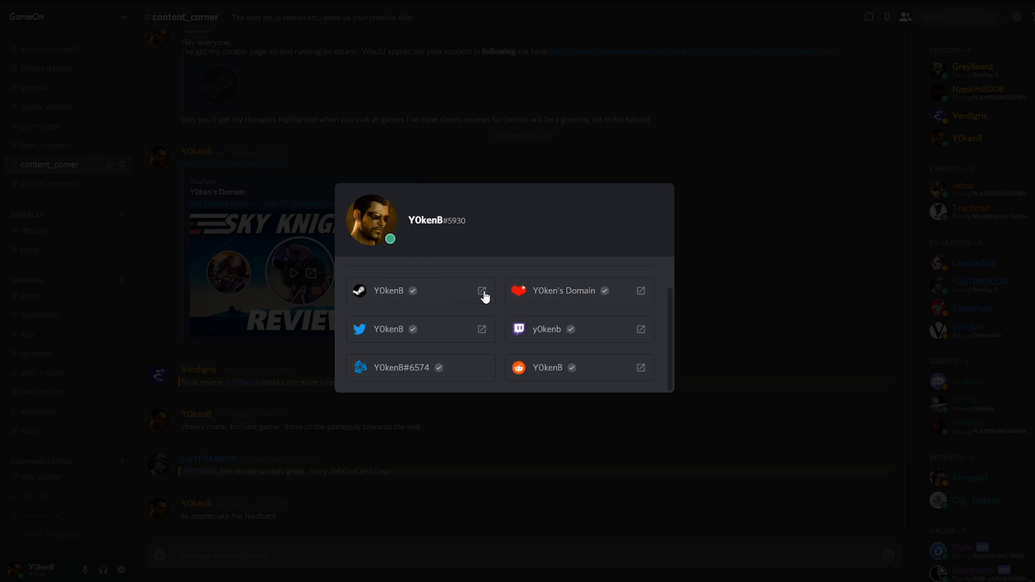
pyautogui.click(482, 291)
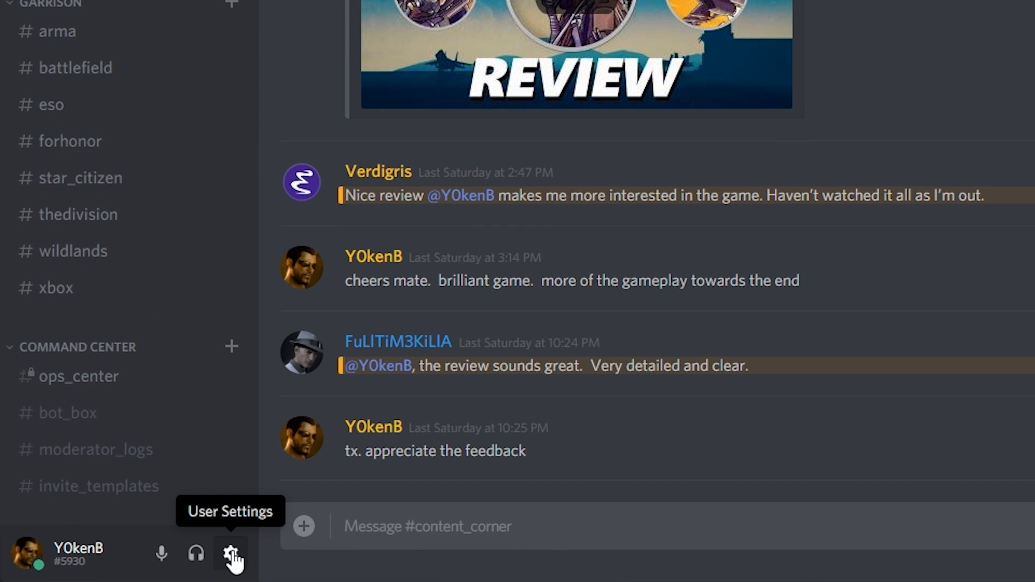
# - Scroll the Connections settings page to review linked accounts, including Reddit, and their Display on profile toggles
pyautogui.click(231, 555)
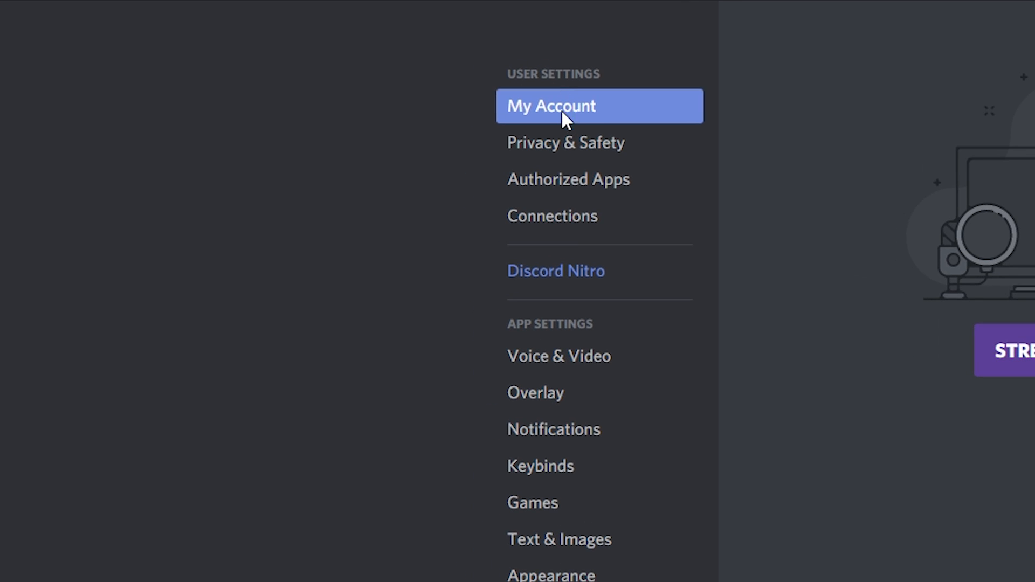
pyautogui.moveTo(552, 215)
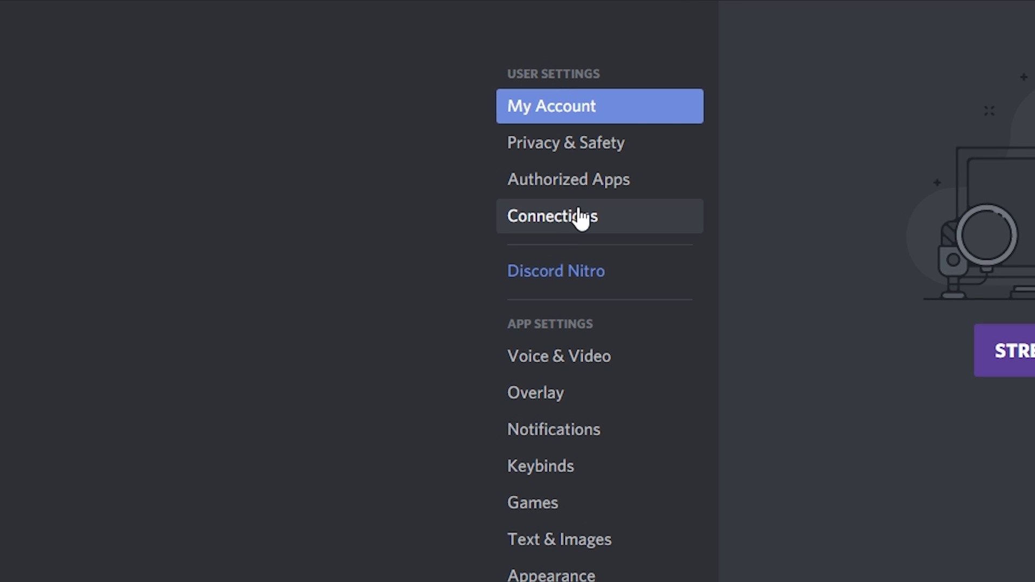
pyautogui.click(552, 215)
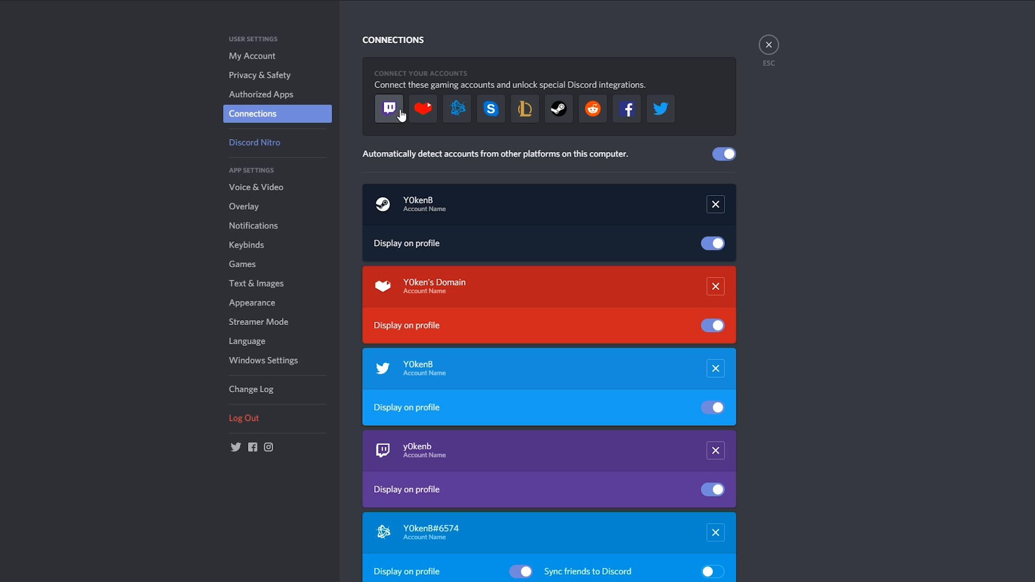
pyautogui.moveTo(456, 109)
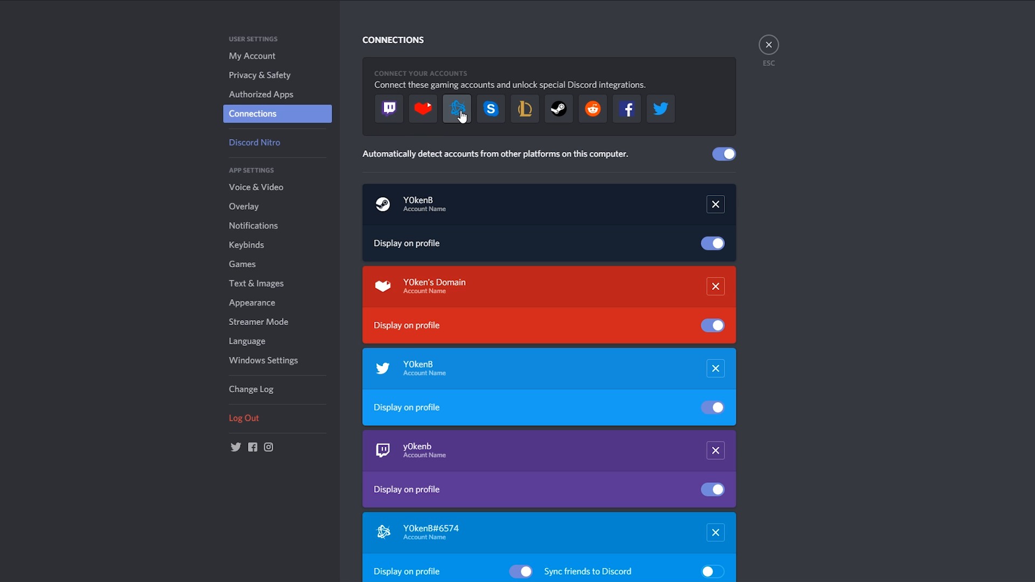
pyautogui.moveTo(525, 109)
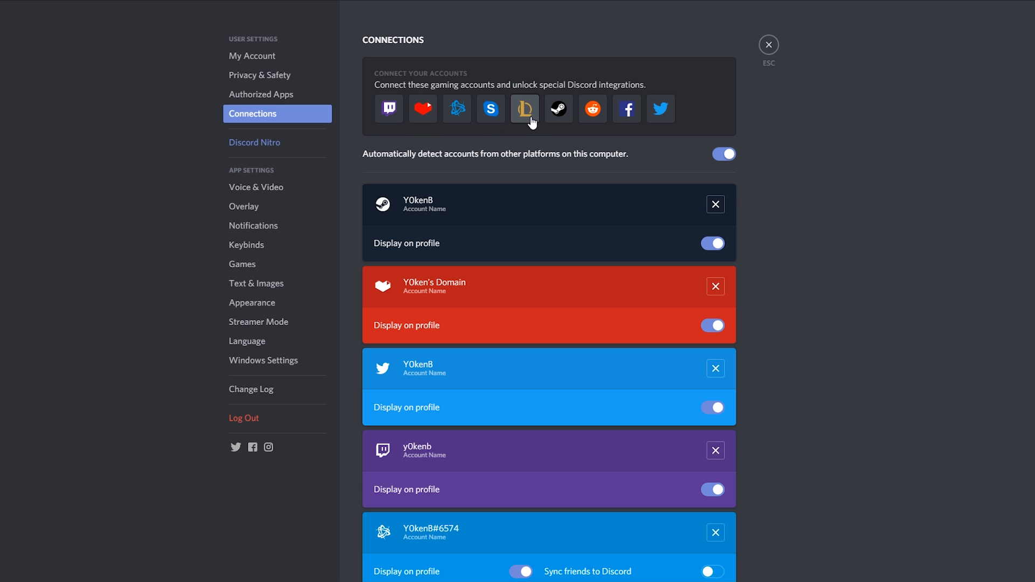
pyautogui.moveTo(558, 109)
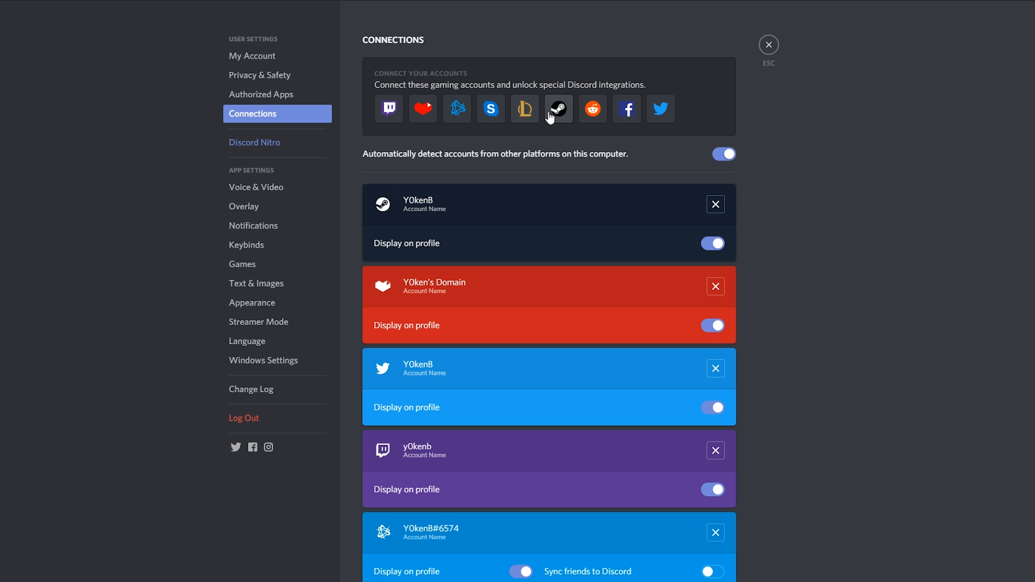
pyautogui.moveTo(626, 108)
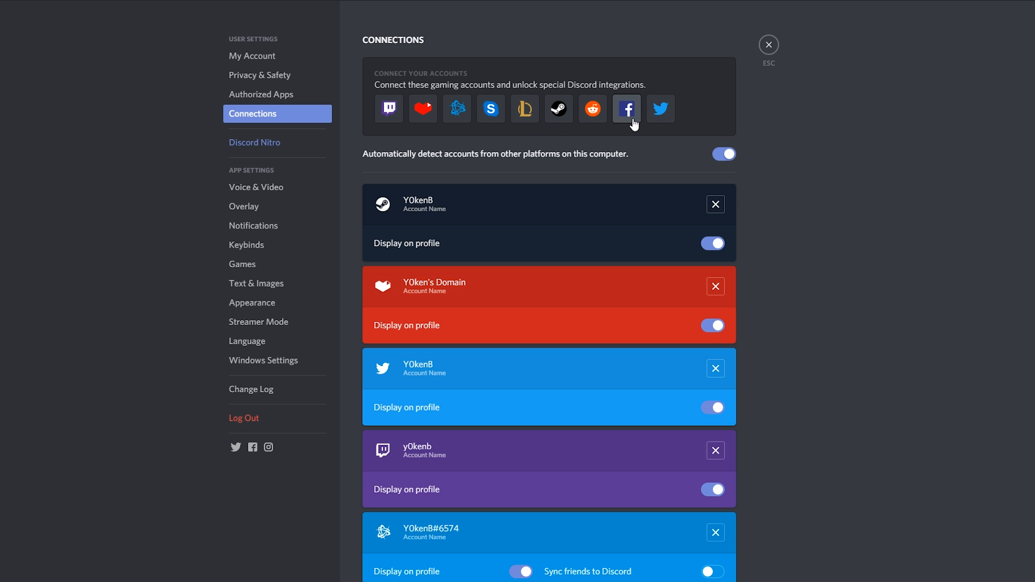
pyautogui.moveTo(660, 108)
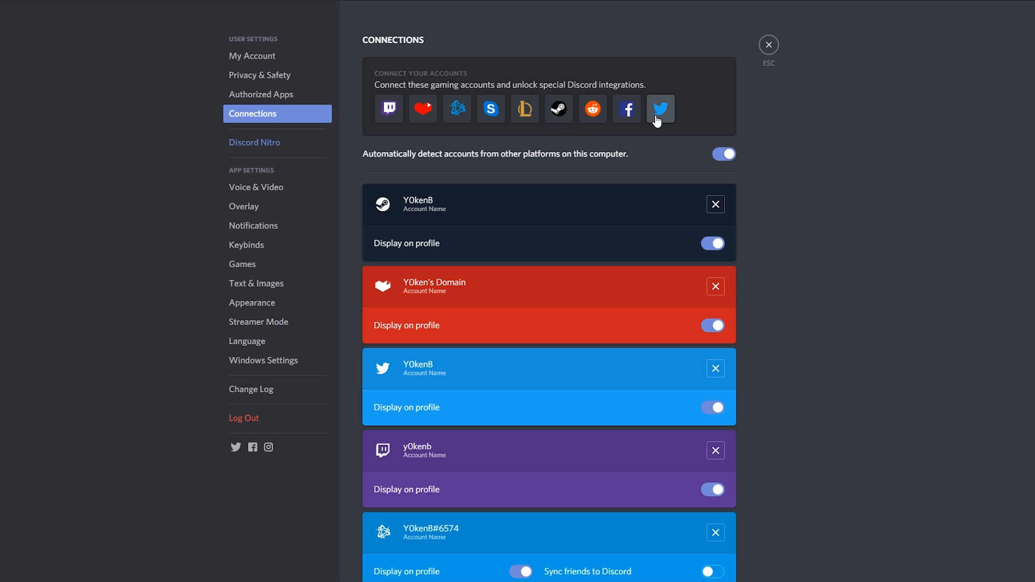
pyautogui.moveTo(770, 156)
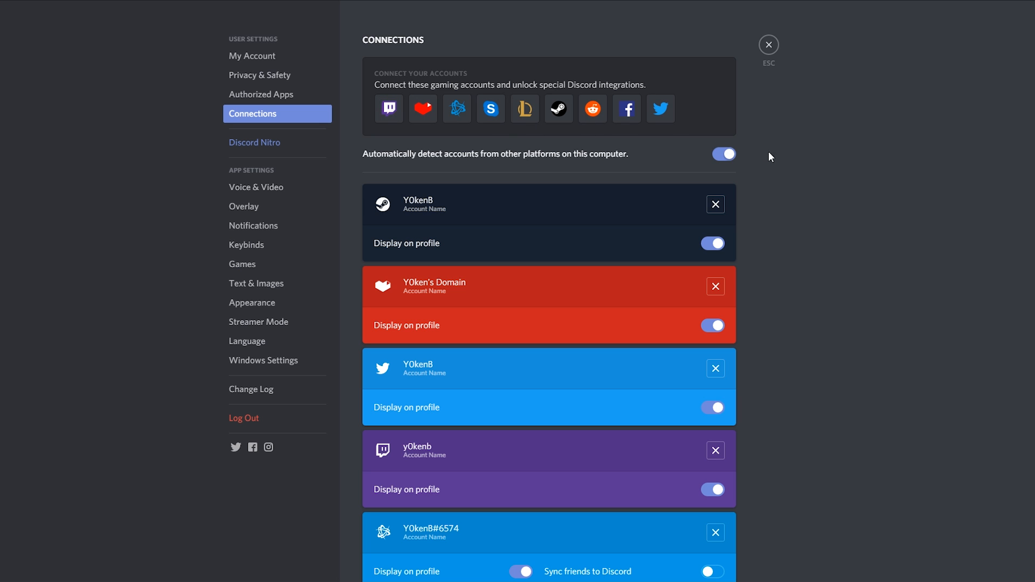
pyautogui.scroll(-3)
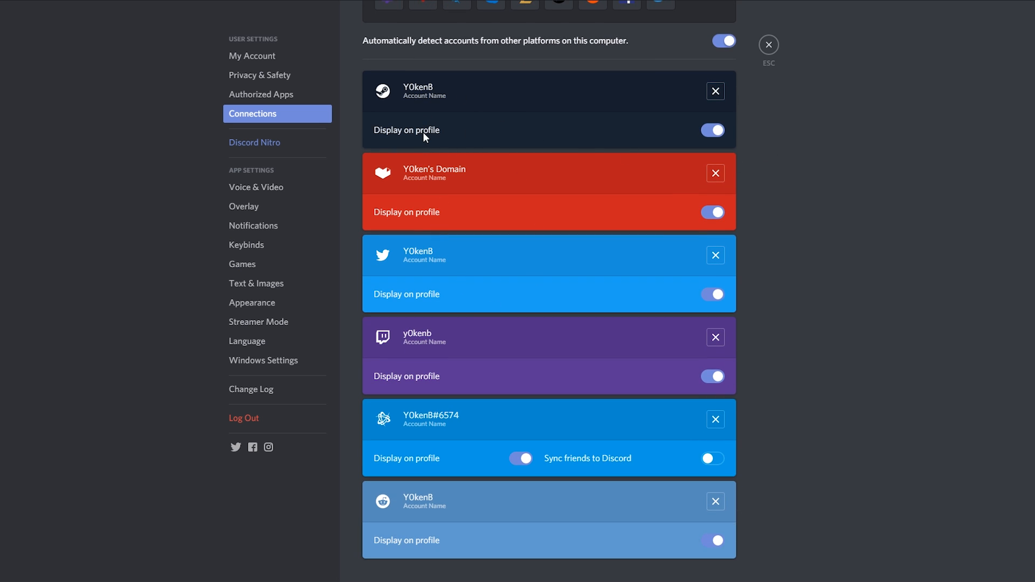
pyautogui.moveTo(725, 142)
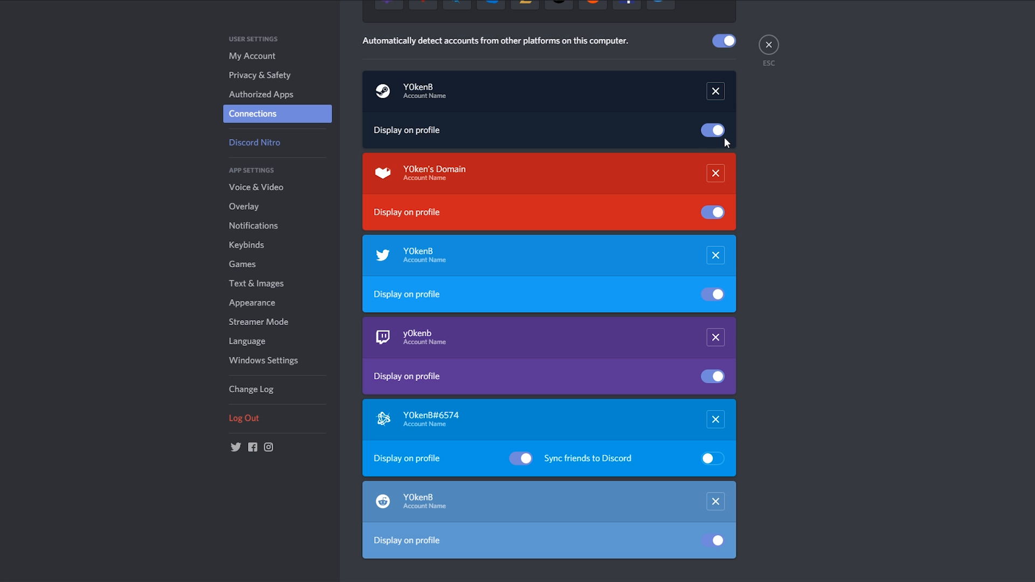
pyautogui.moveTo(720, 138)
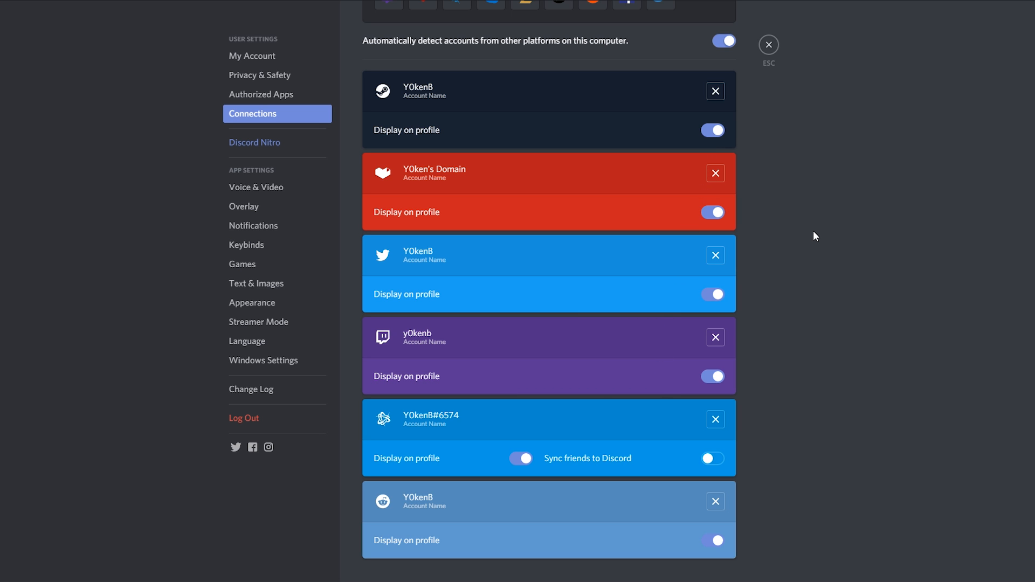
pyautogui.moveTo(769, 45)
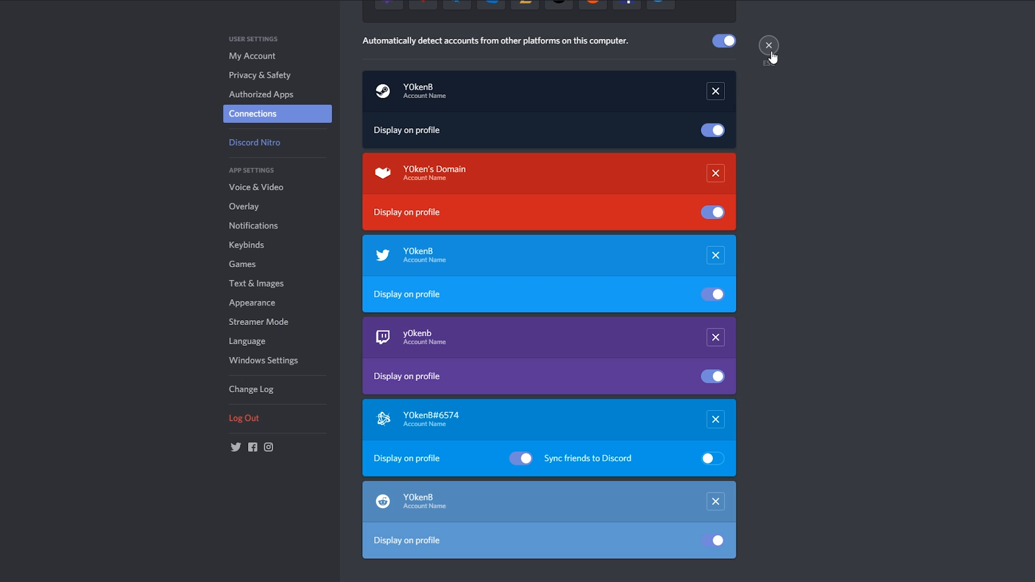
# - Exit User Settings to return to the GameOn server's content_corner channel
pyautogui.click(768, 46)
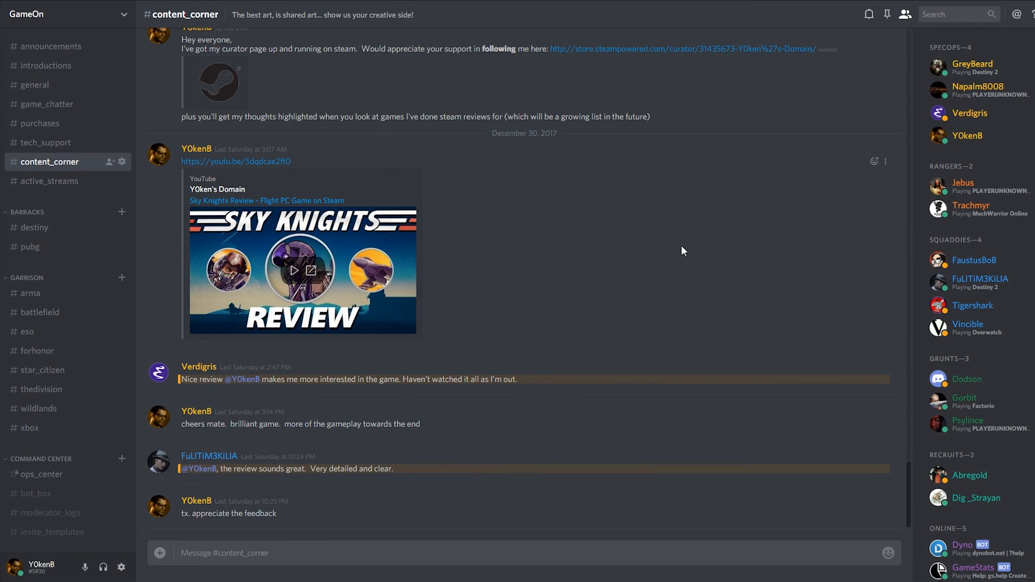
pyautogui.moveTo(614, 236)
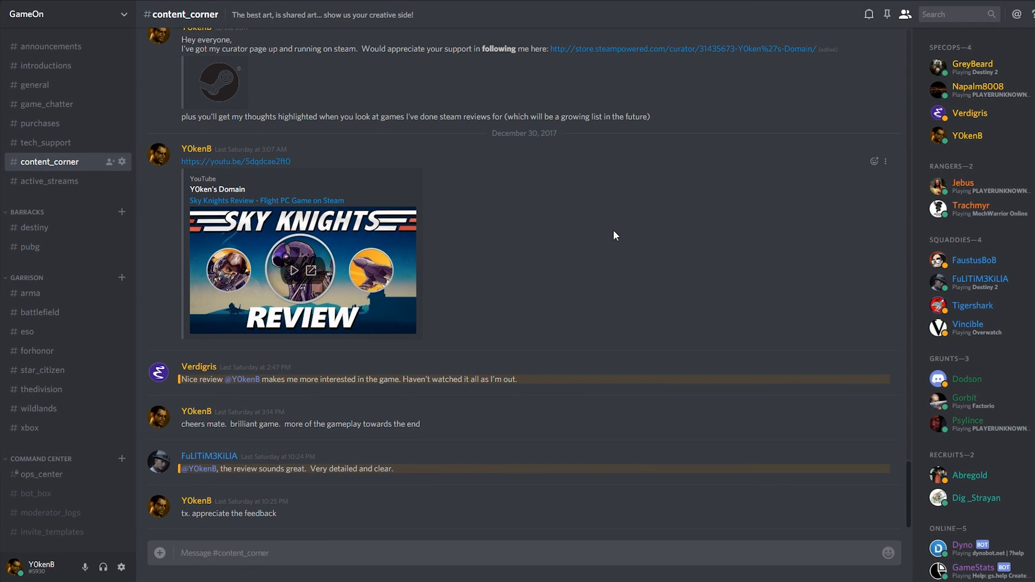
pyautogui.moveTo(598, 241)
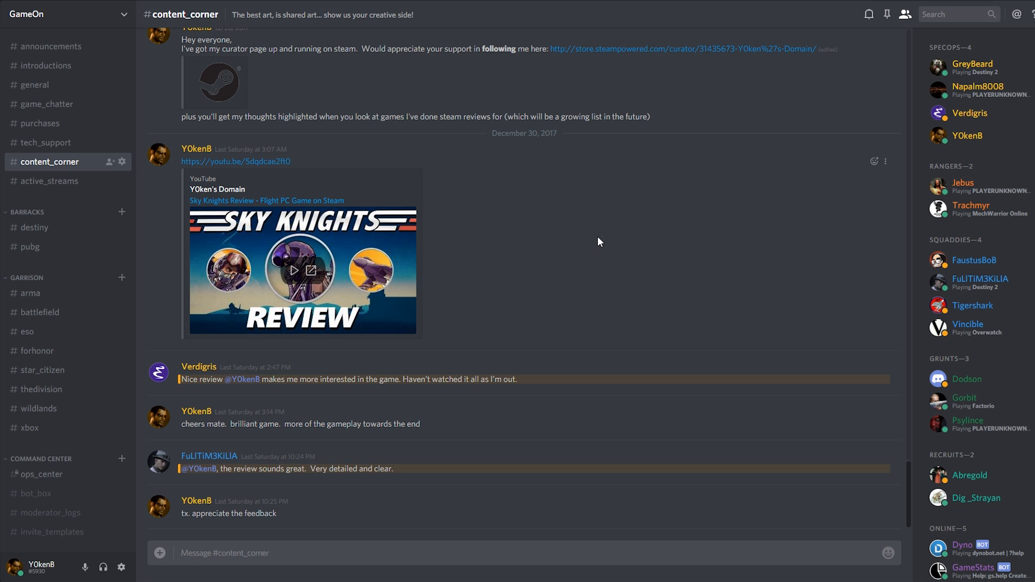
pyautogui.moveTo(579, 228)
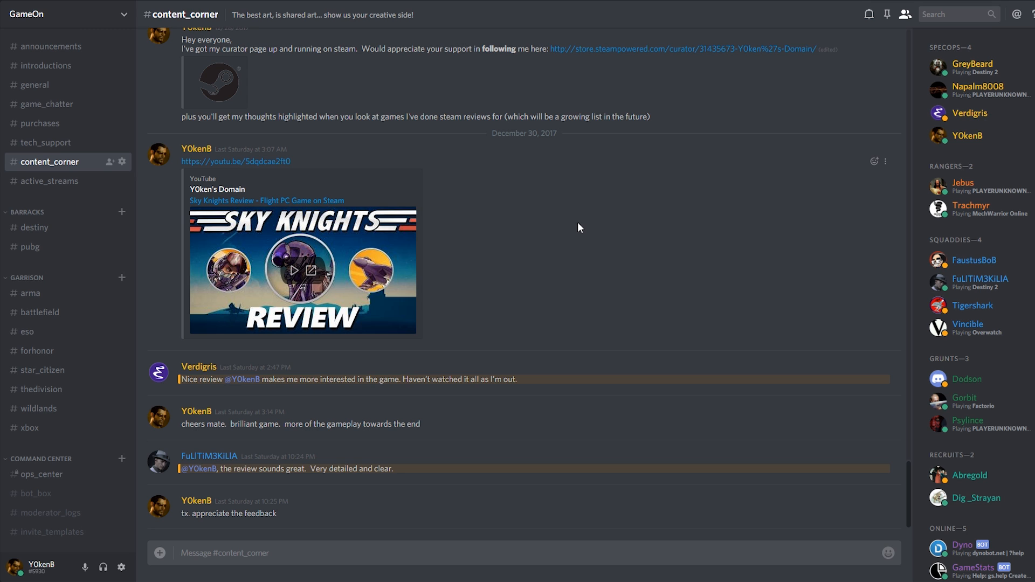
pyautogui.click(159, 371)
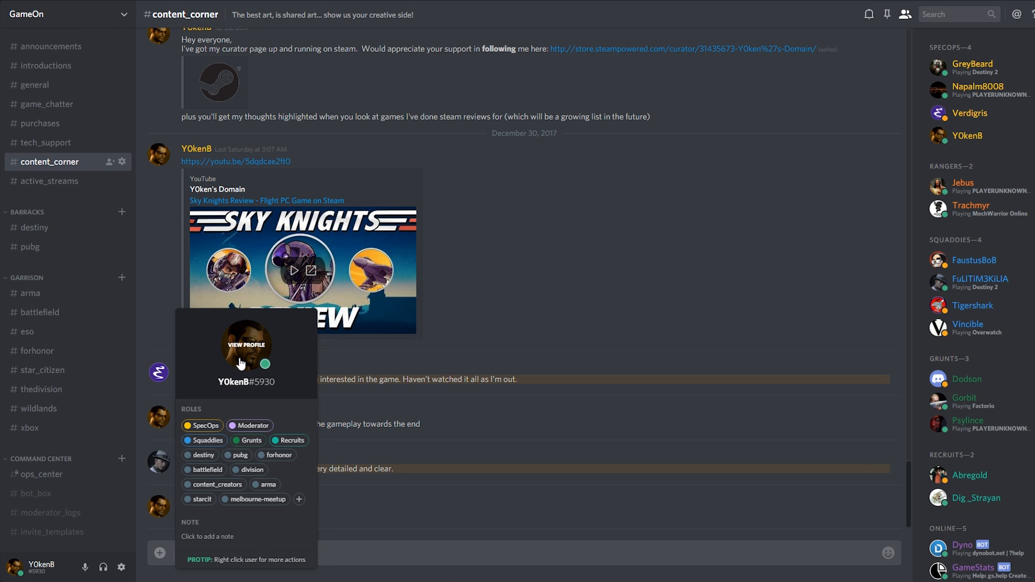
pyautogui.click(247, 345)
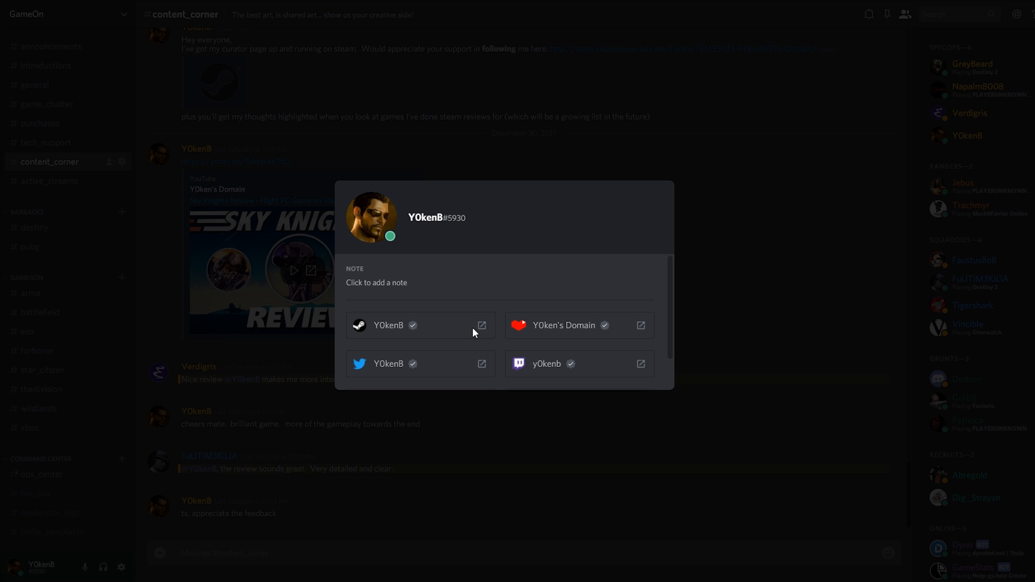
pyautogui.moveTo(651, 313)
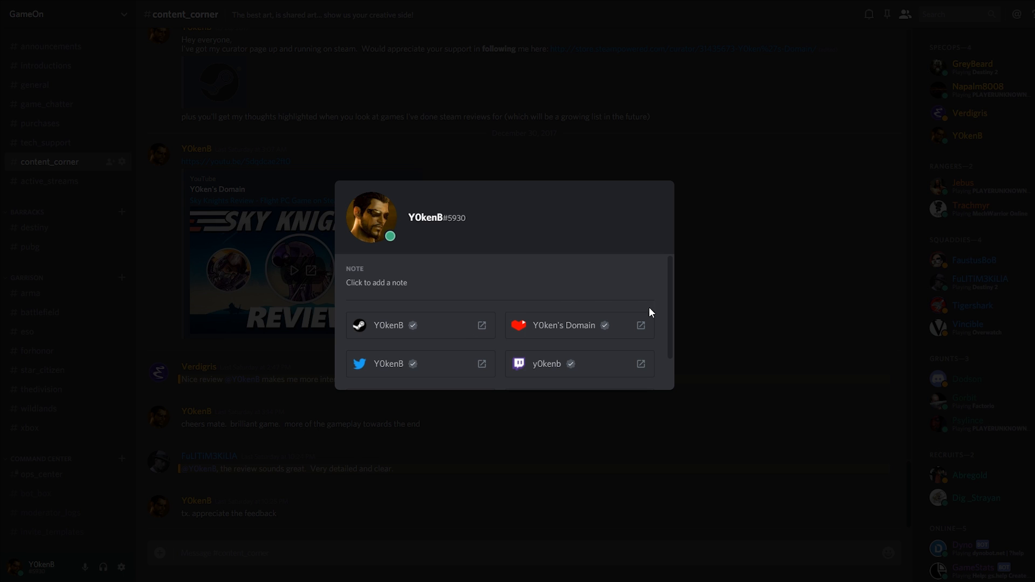
pyautogui.click(639, 325)
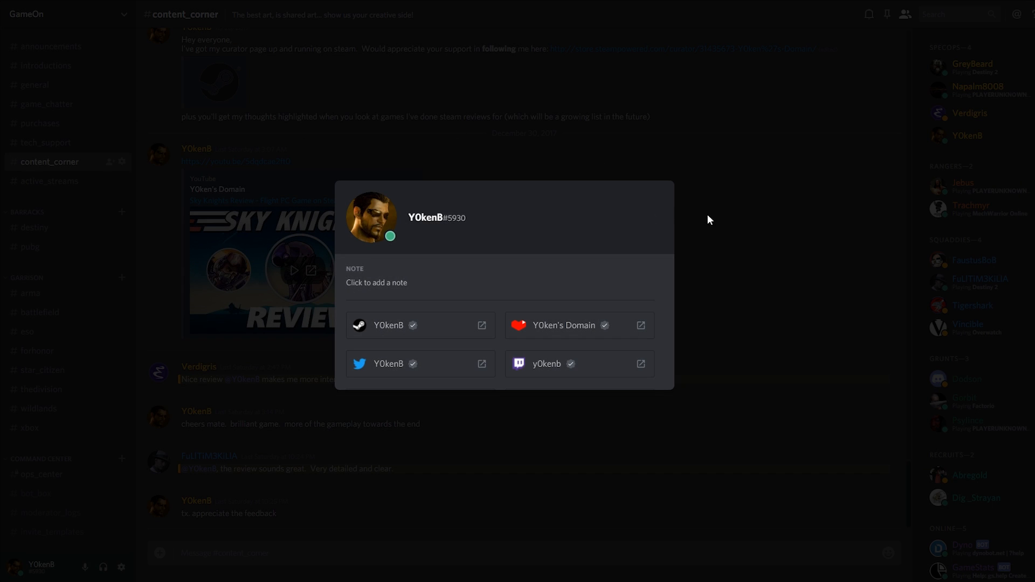
pyautogui.click(709, 220)
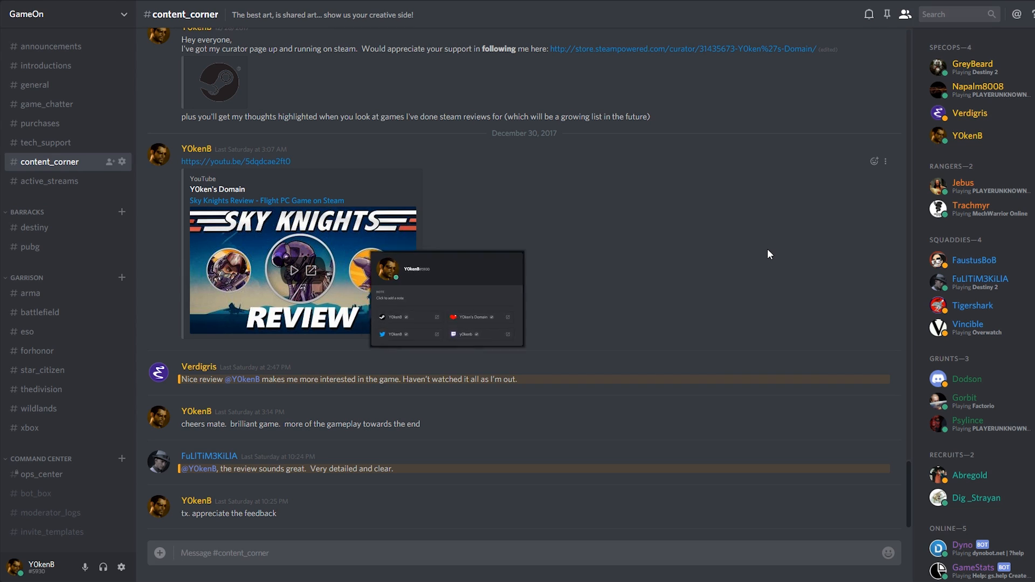